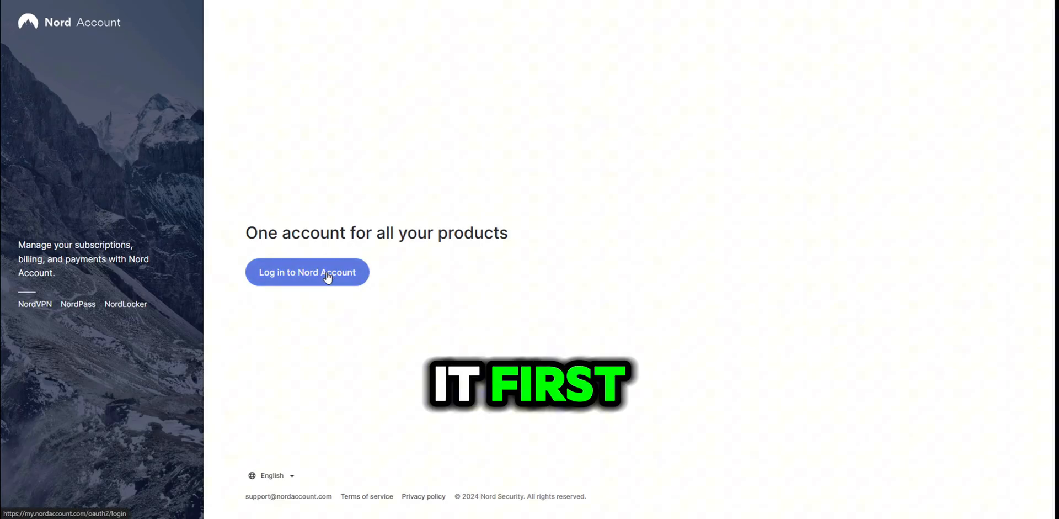
Step: Log in to Nord Account with the email address and password
{"action": "left_click", "coordinate": [307, 273]}
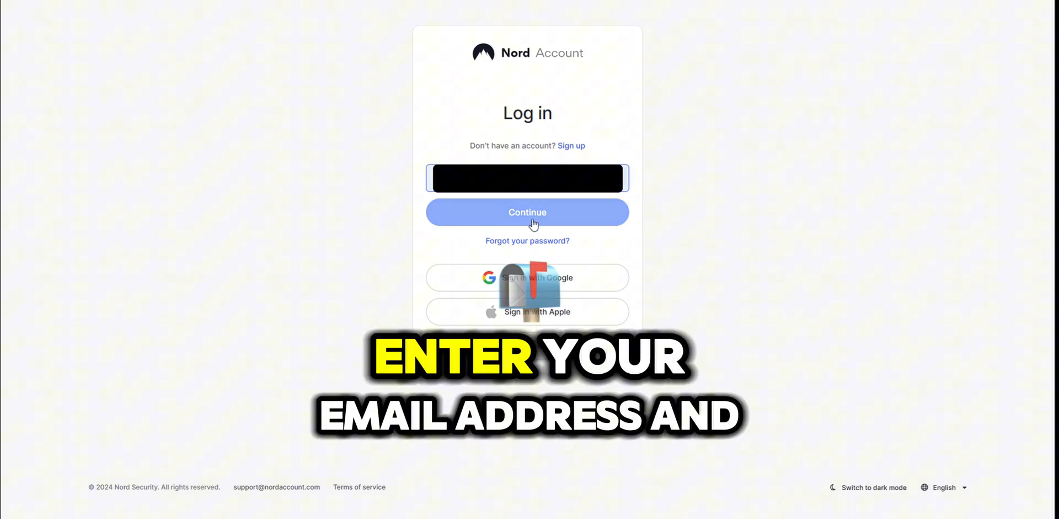
{"action": "left_click", "coordinate": [528, 212]}
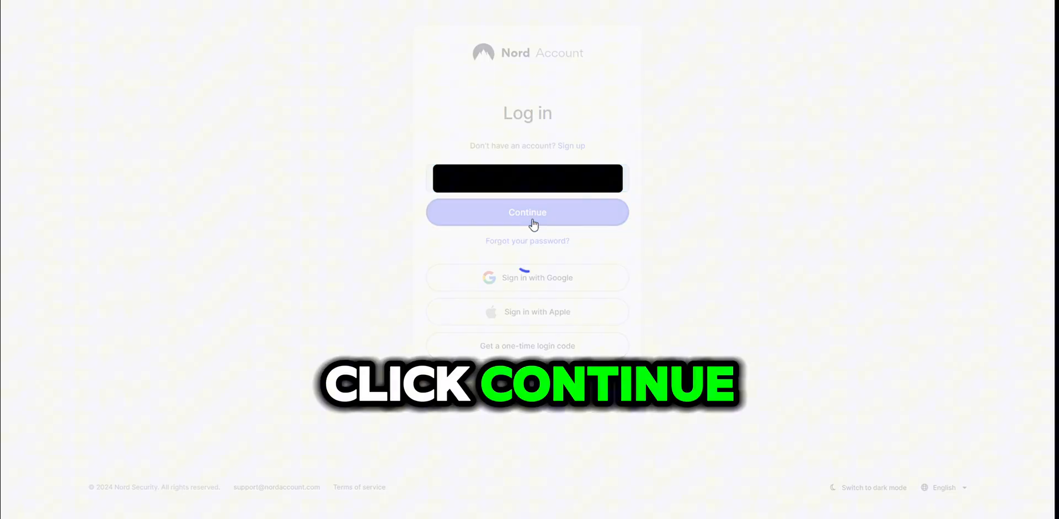
{"action": "left_click", "coordinate": [527, 212]}
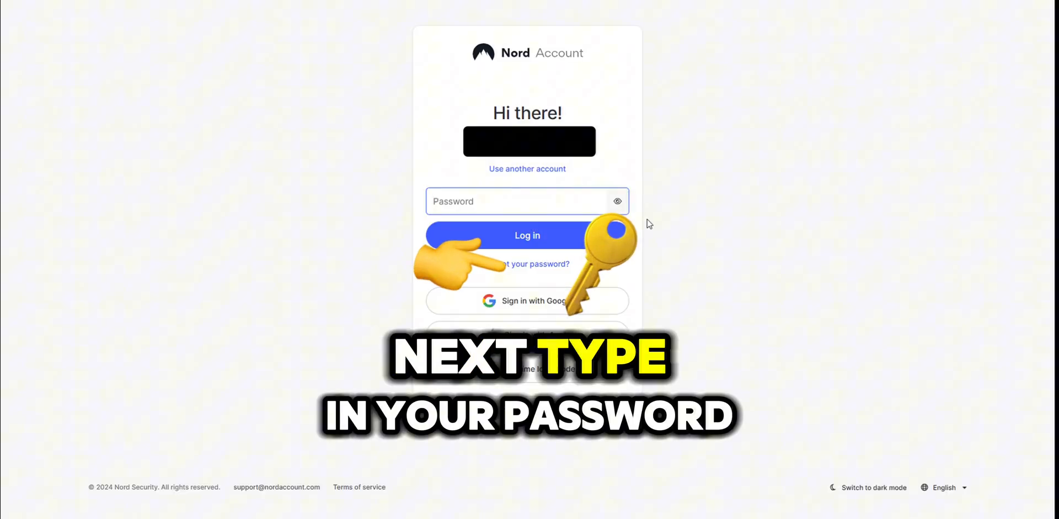
{"action": "type", "text": "•"}
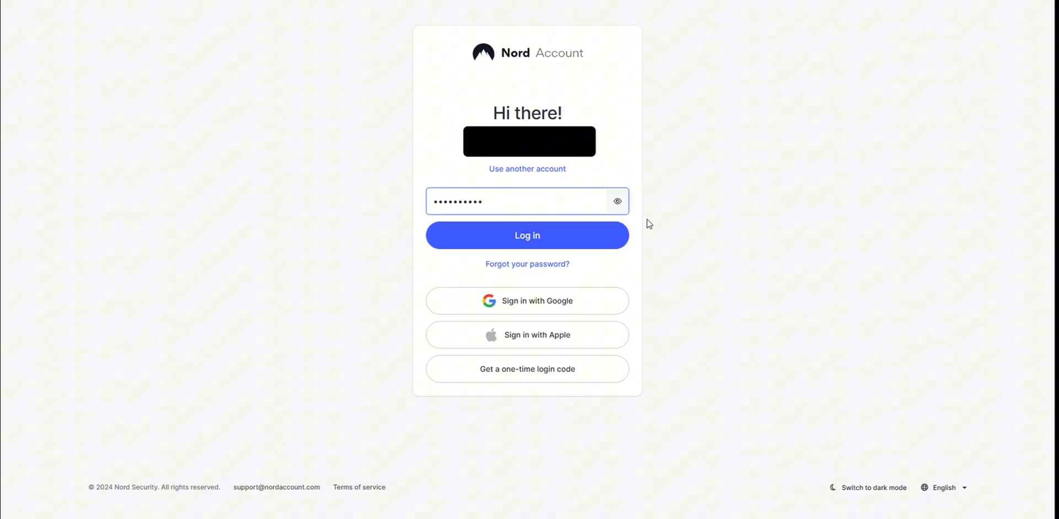
{"action": "left_click", "coordinate": [527, 235]}
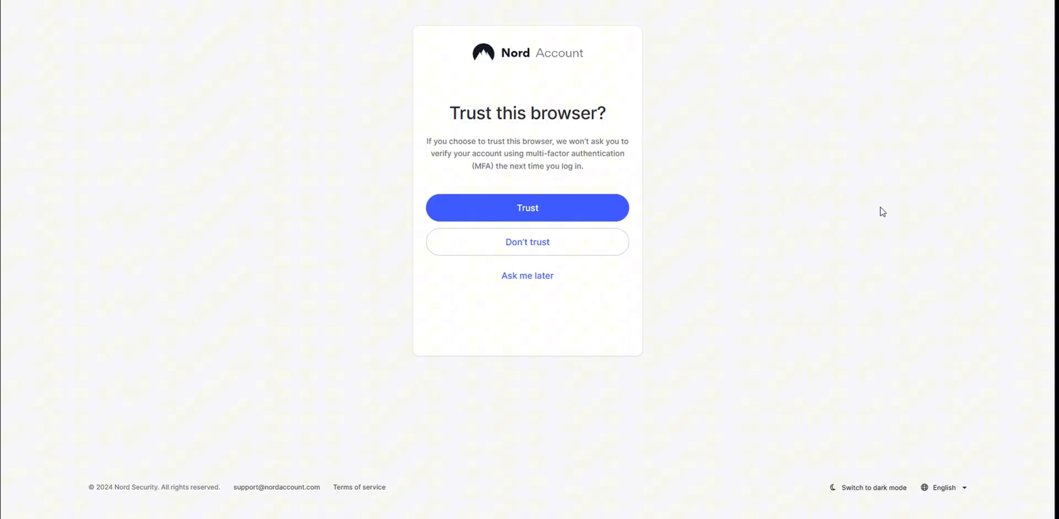
Step: Trust this browser so the welcome dashboard opens
{"action": "left_click", "coordinate": [528, 207]}
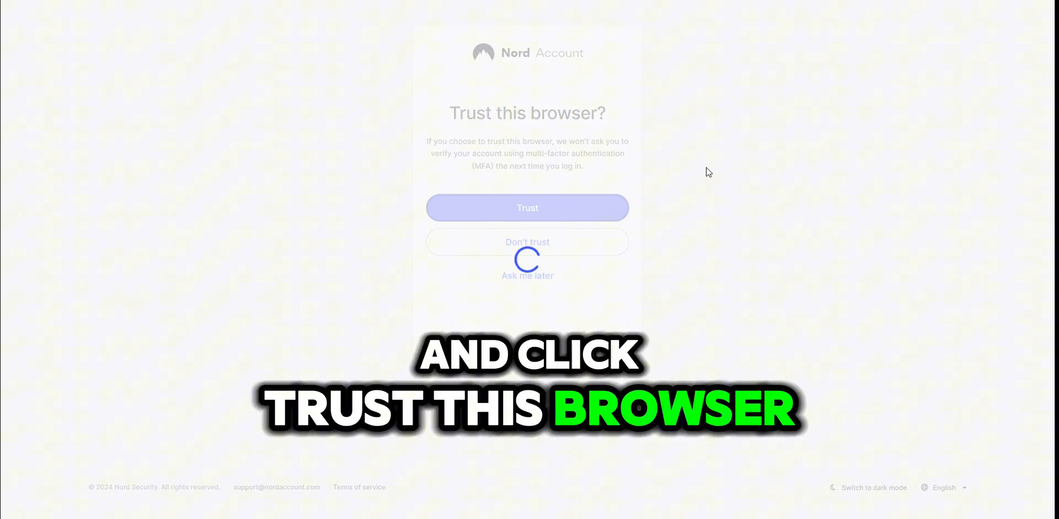
{"action": "left_click", "coordinate": [527, 208]}
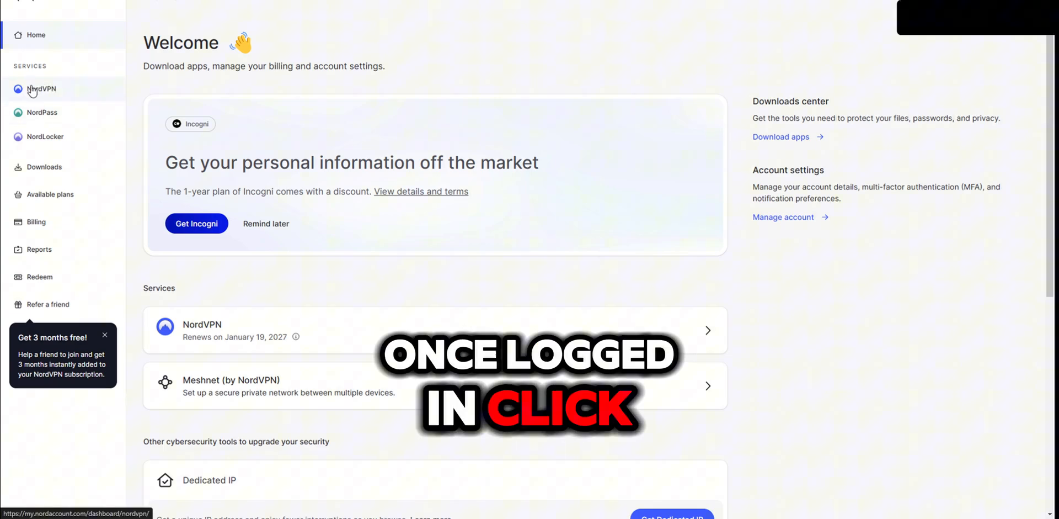
Step: Go to the NordVPN service page and begin manual setup
{"action": "left_click", "coordinate": [42, 89]}
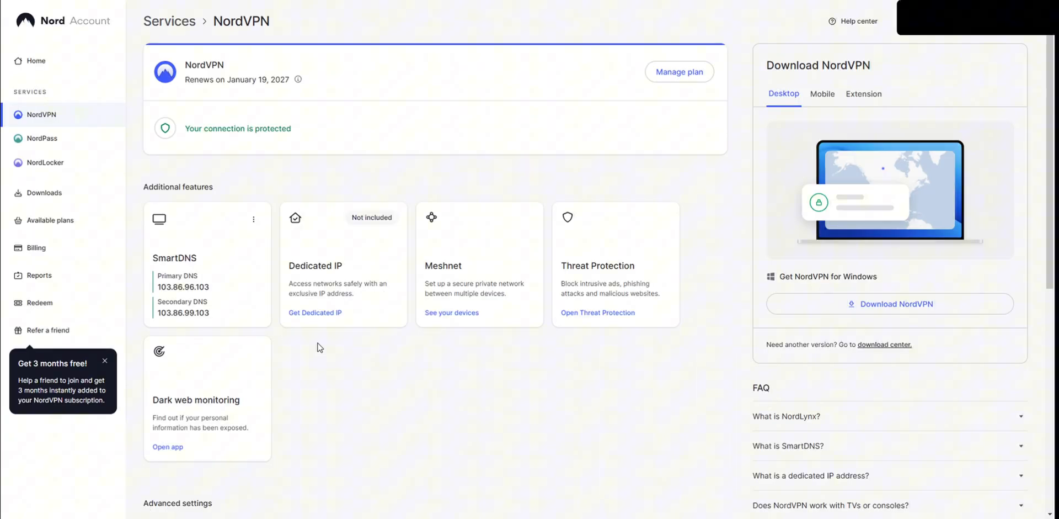
{"action": "scroll", "scroll_direction": "down", "scroll_amount": 3}
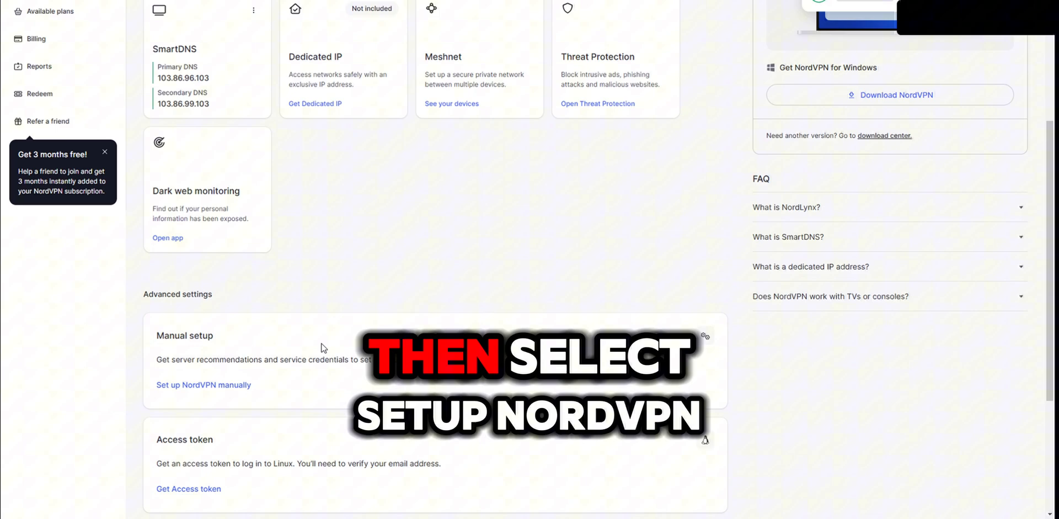
{"action": "left_click", "coordinate": [203, 384]}
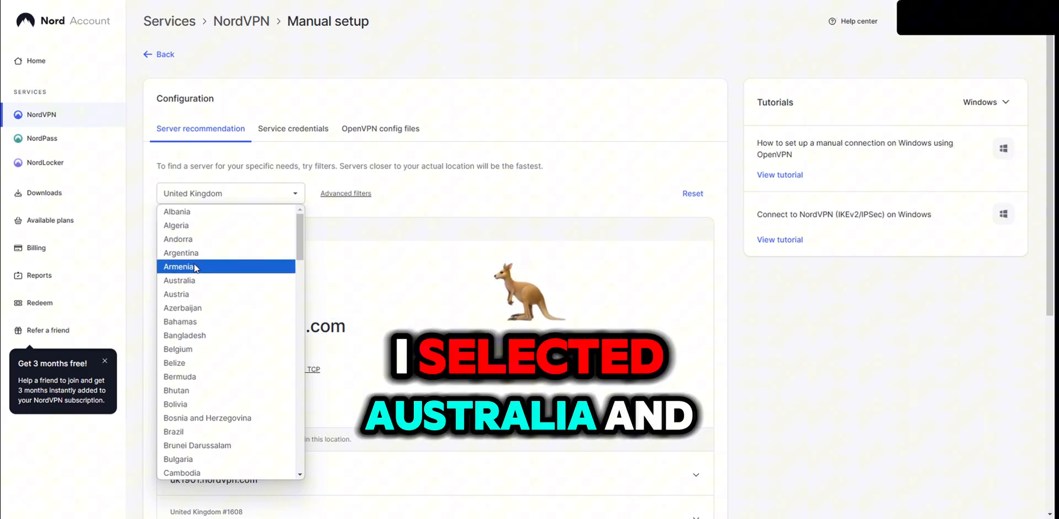
Step: Download the OpenVPN UDP configuration for Australian server au692.nordvpn.com
{"action": "left_click", "coordinate": [179, 280]}
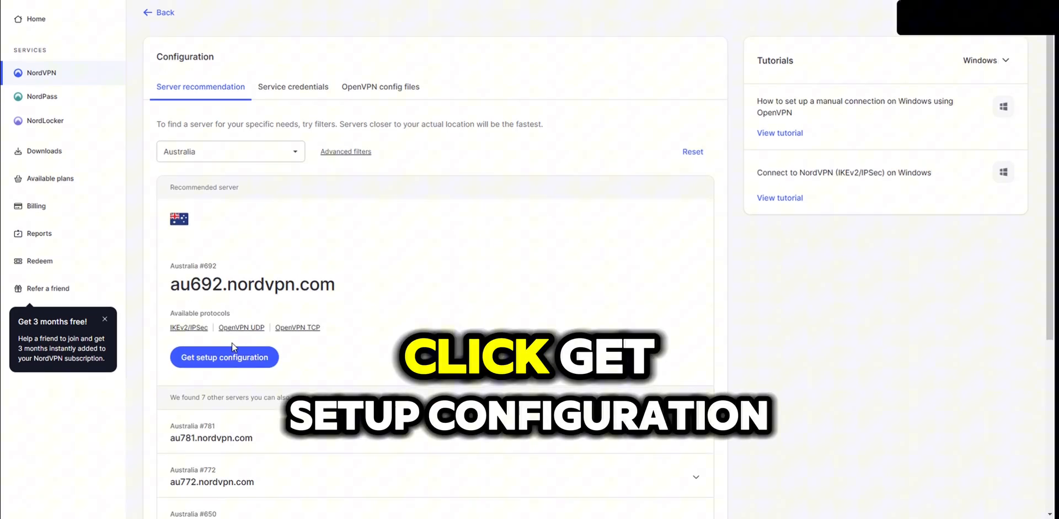
{"action": "left_click", "coordinate": [224, 356]}
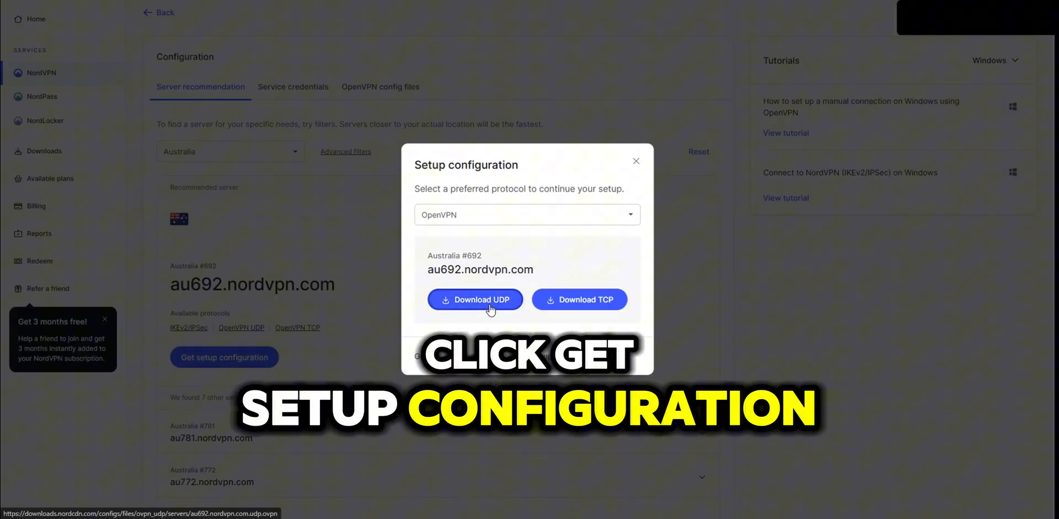
{"action": "left_click", "coordinate": [474, 299]}
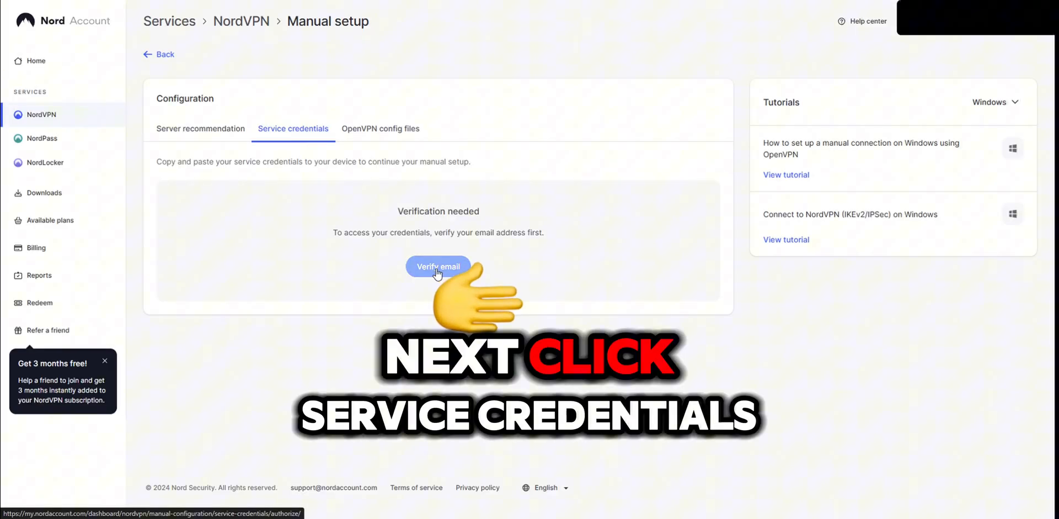
Step: Verify the email to unlock the service credentials and reveal the service password
{"action": "left_click", "coordinate": [438, 266]}
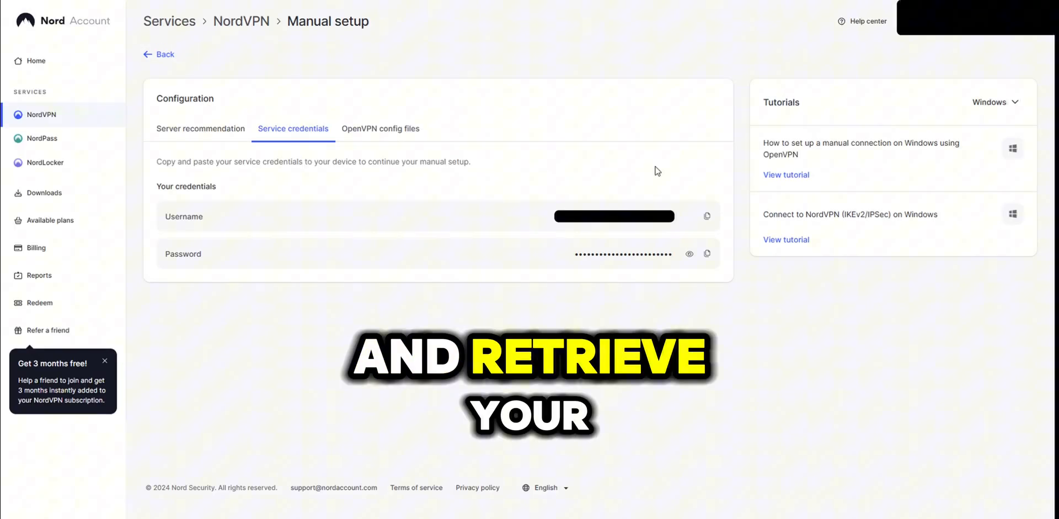
{"action": "left_click", "coordinate": [689, 253]}
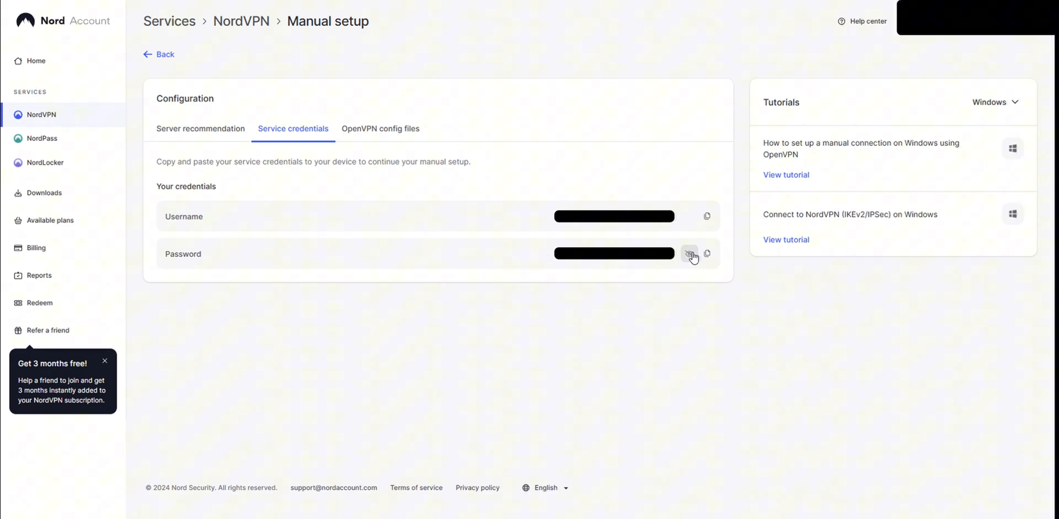
{"action": "left_click", "coordinate": [690, 253]}
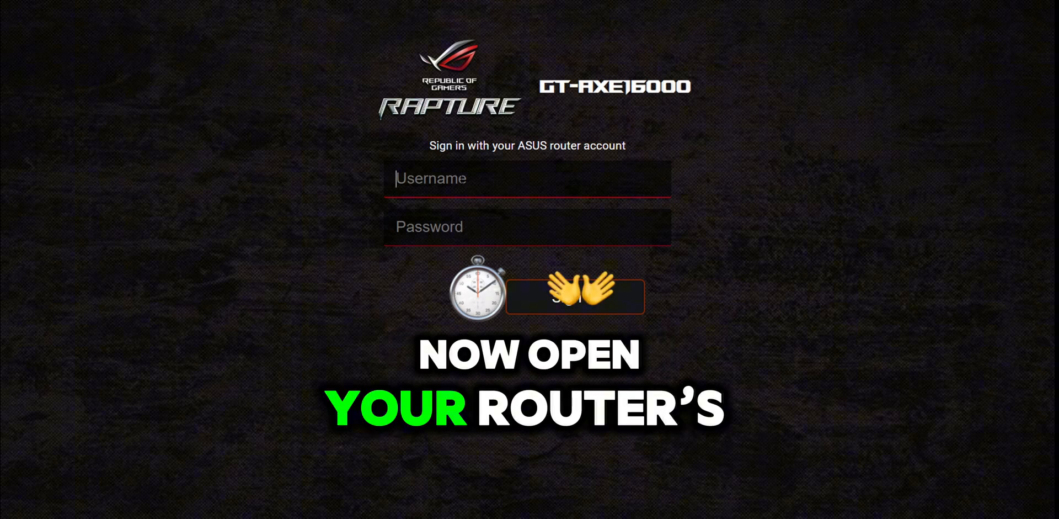
Step: Sign in to the router admin as 'admin' with the router password
{"action": "type", "text": "admin"}
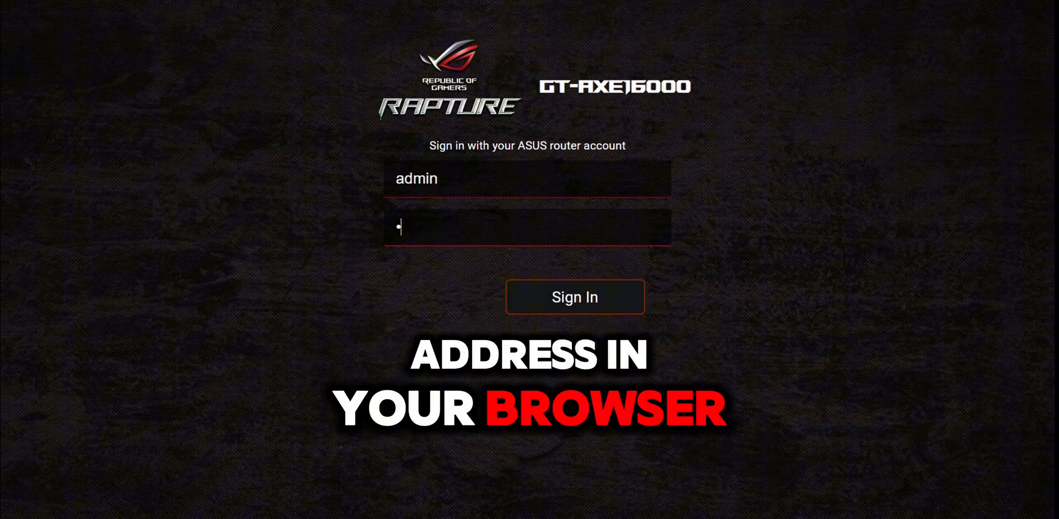
{"action": "type", "text": "•••"}
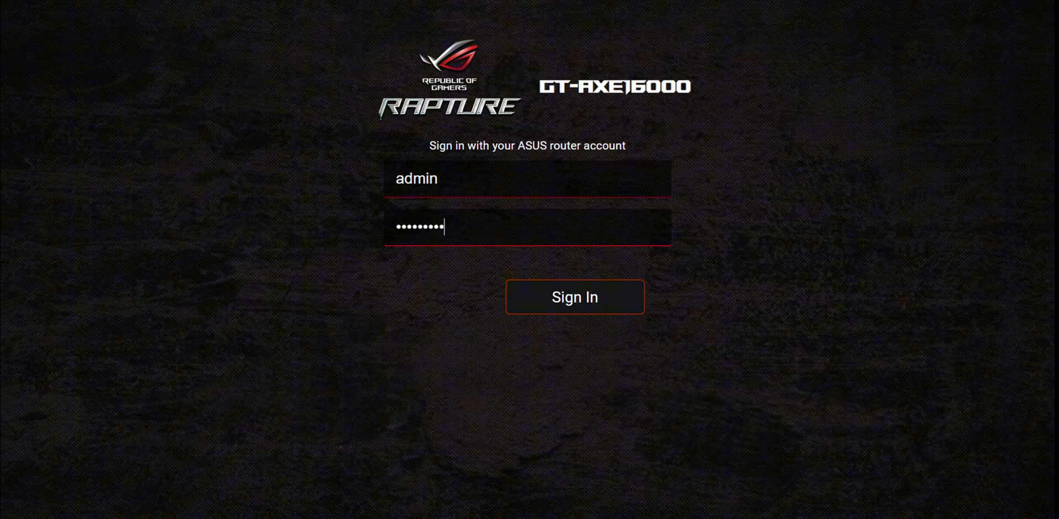
{"action": "left_click", "coordinate": [574, 296]}
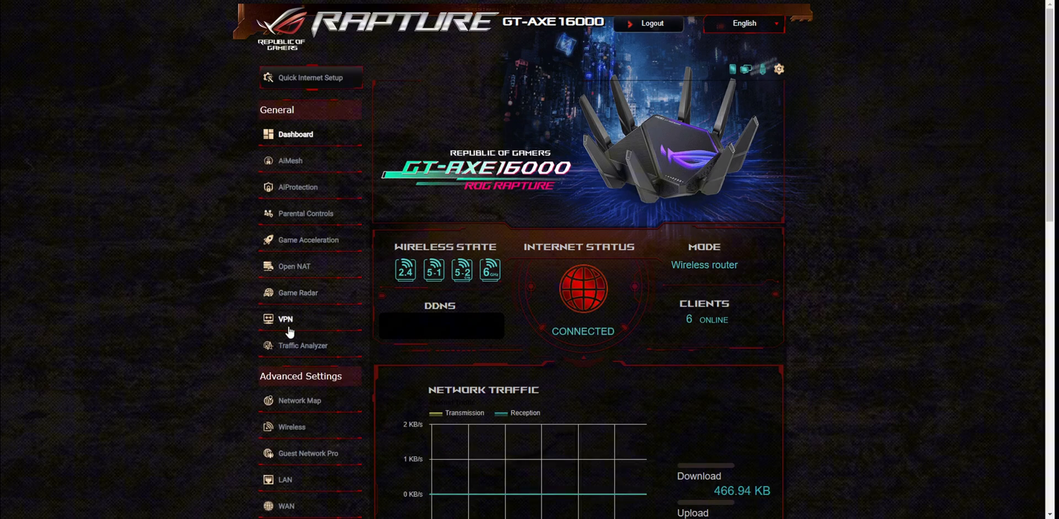
Step: Add a new profile in VPN Fusion beside the NordVPN Canada, Turkey and USA connections
{"action": "left_click", "coordinate": [284, 317]}
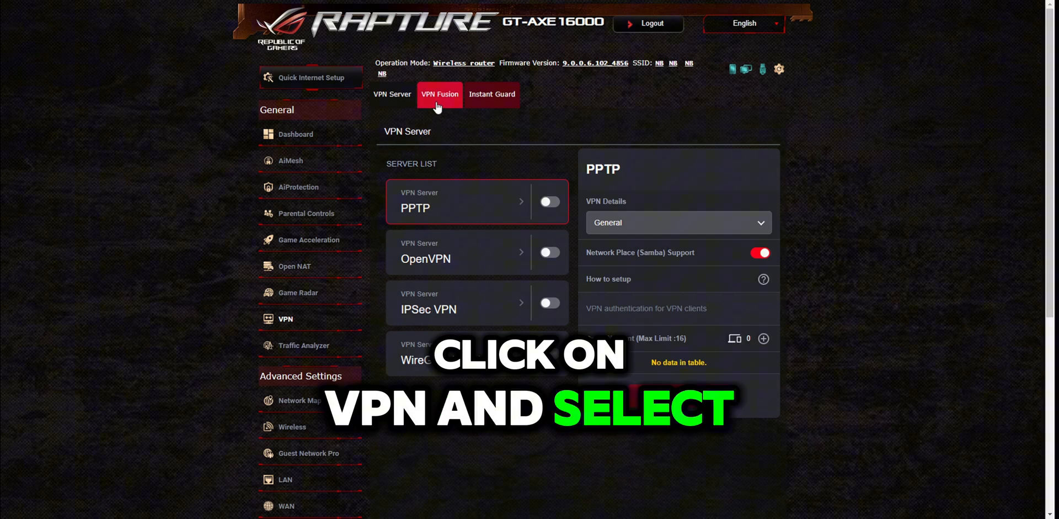
{"action": "left_click", "coordinate": [439, 94]}
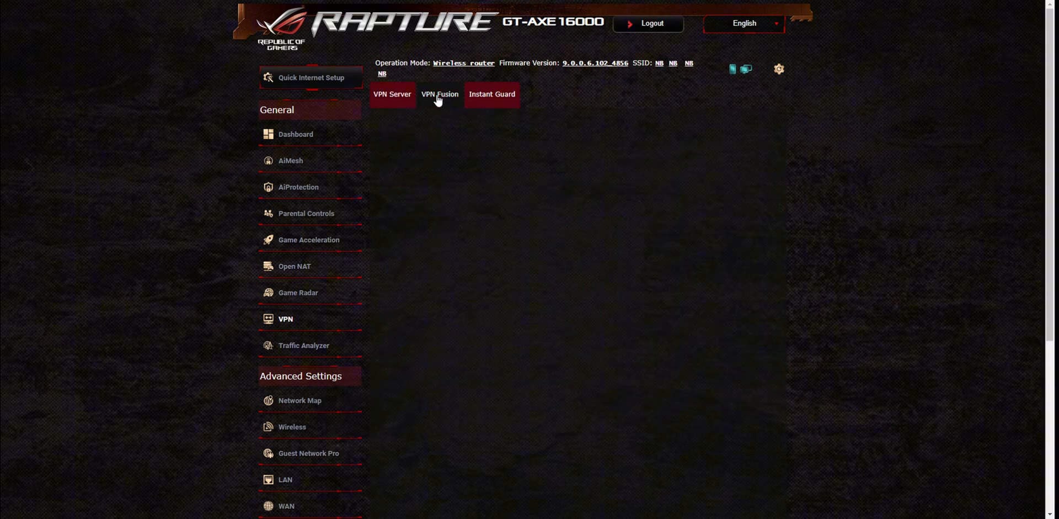
{"action": "left_click", "coordinate": [440, 94]}
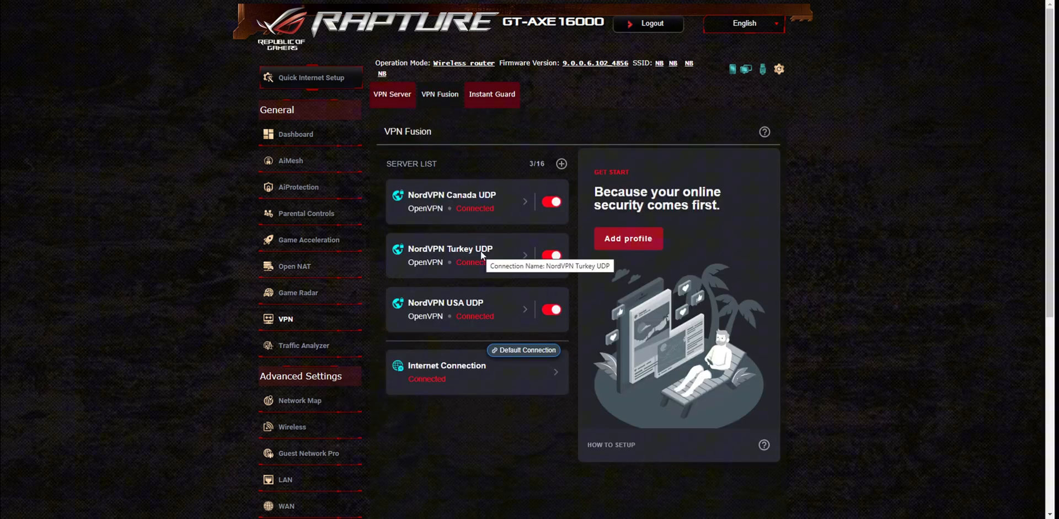
{"action": "mouse_move", "coordinate": [463, 373]}
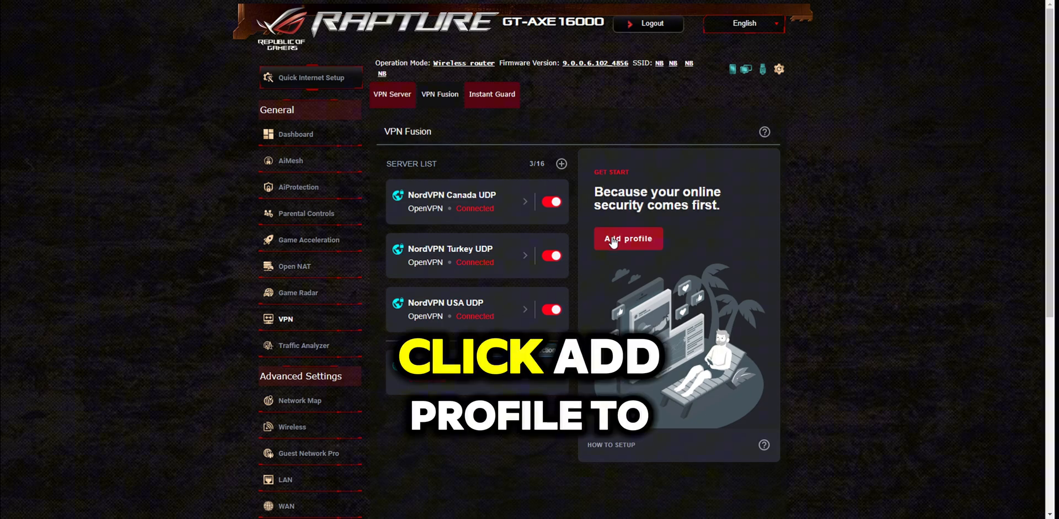
{"action": "left_click", "coordinate": [628, 238]}
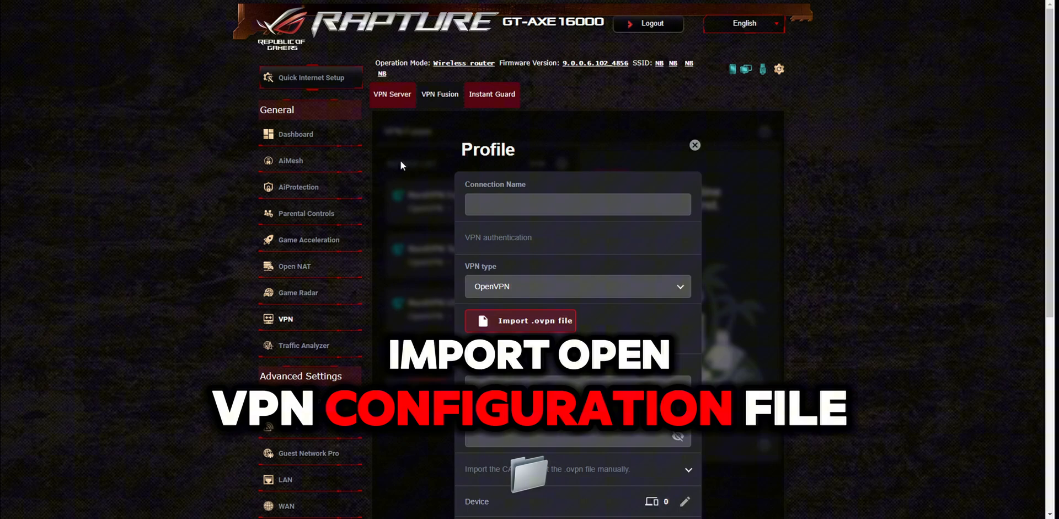
Step: Name the imported OpenVPN profile 'NordVPN Australia UDP' and reach its credential fields
{"action": "left_click", "coordinate": [577, 204]}
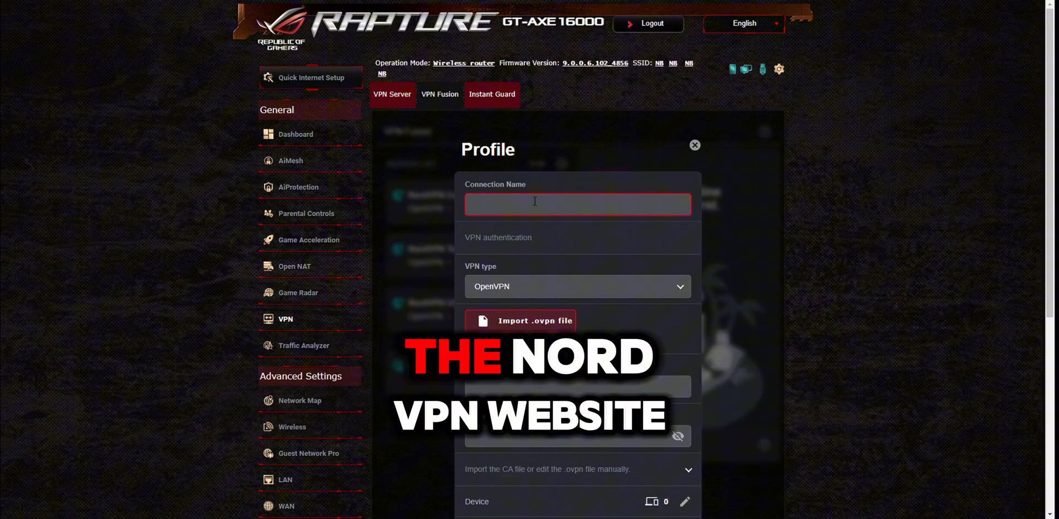
{"action": "type", "text": "NordVPN Austral"}
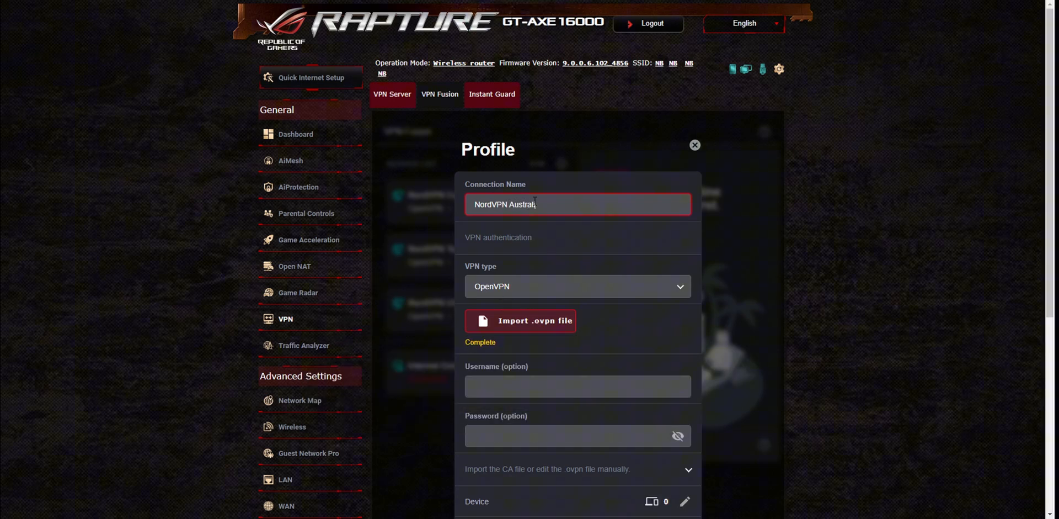
{"action": "type", "text": "ia"}
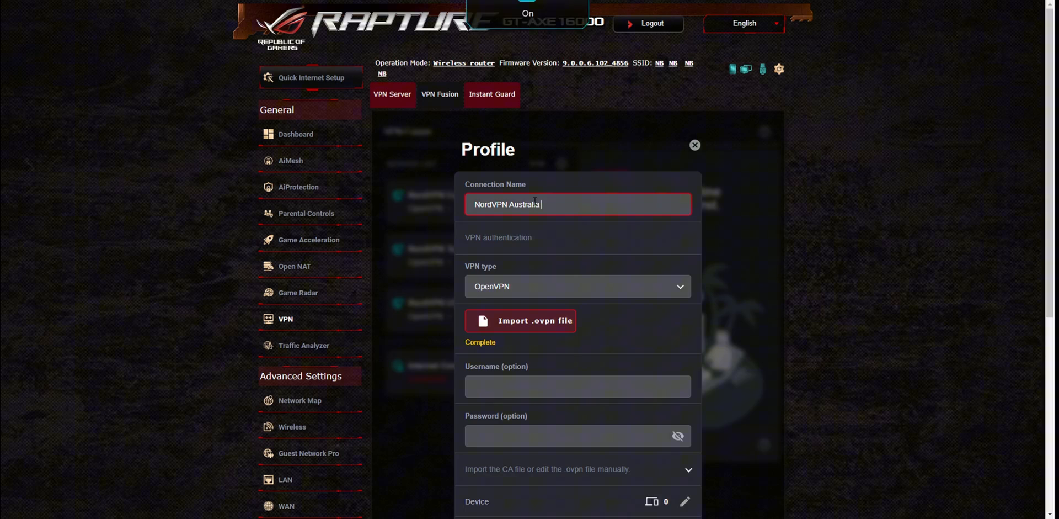
{"action": "type", "text": "UDP"}
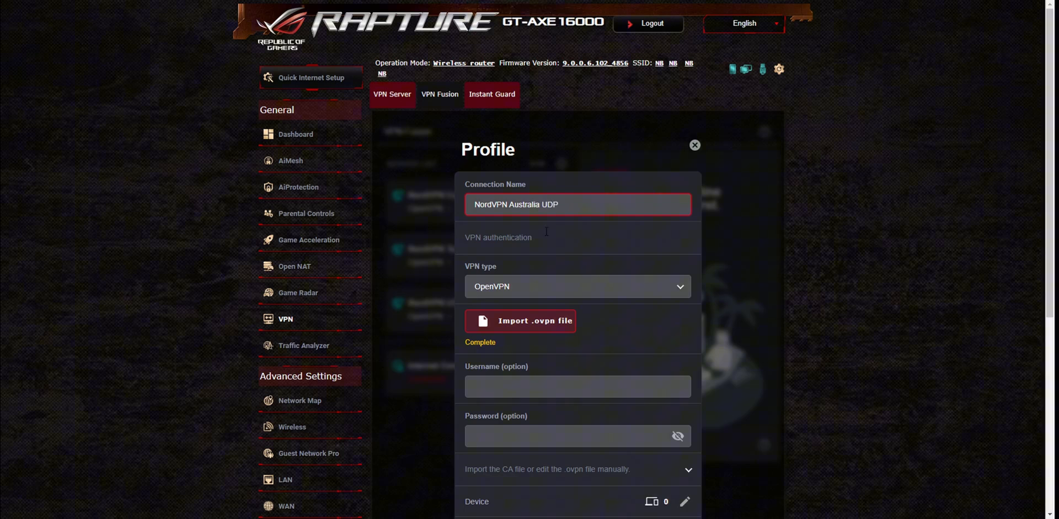
{"action": "scroll", "scroll_direction": "down", "scroll_amount": 3}
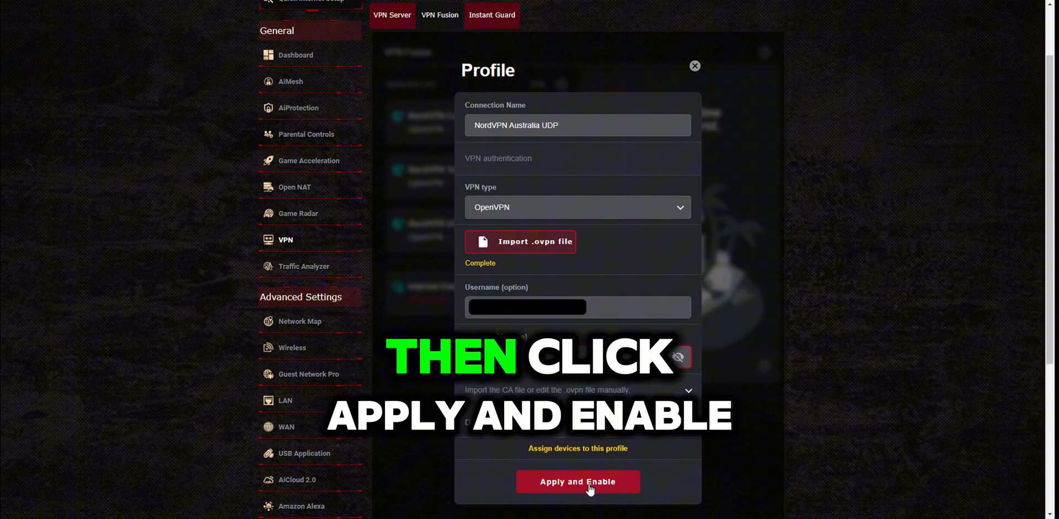
Step: Enable the Australia profile and apply the internet connection to all devices
{"action": "left_click", "coordinate": [577, 481]}
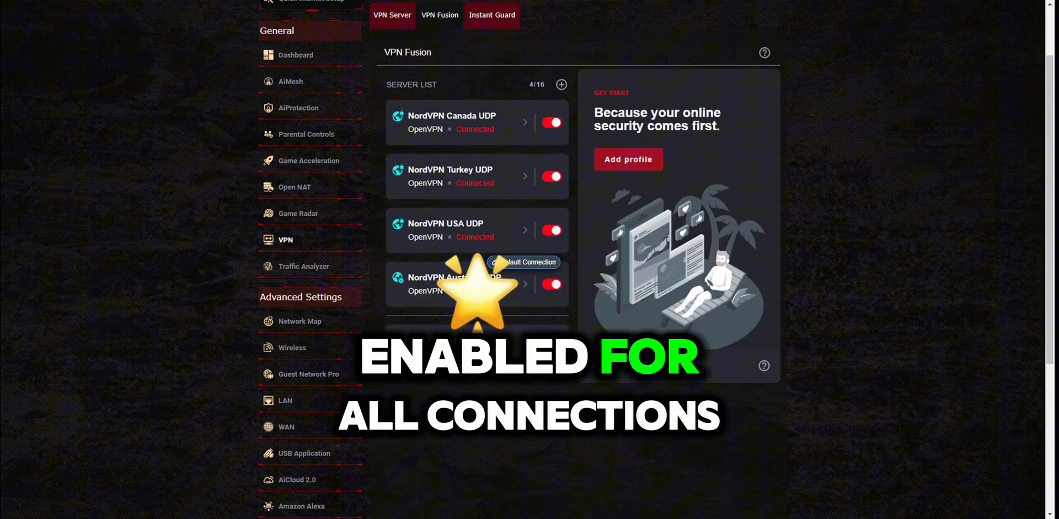
{"action": "left_click", "coordinate": [477, 346]}
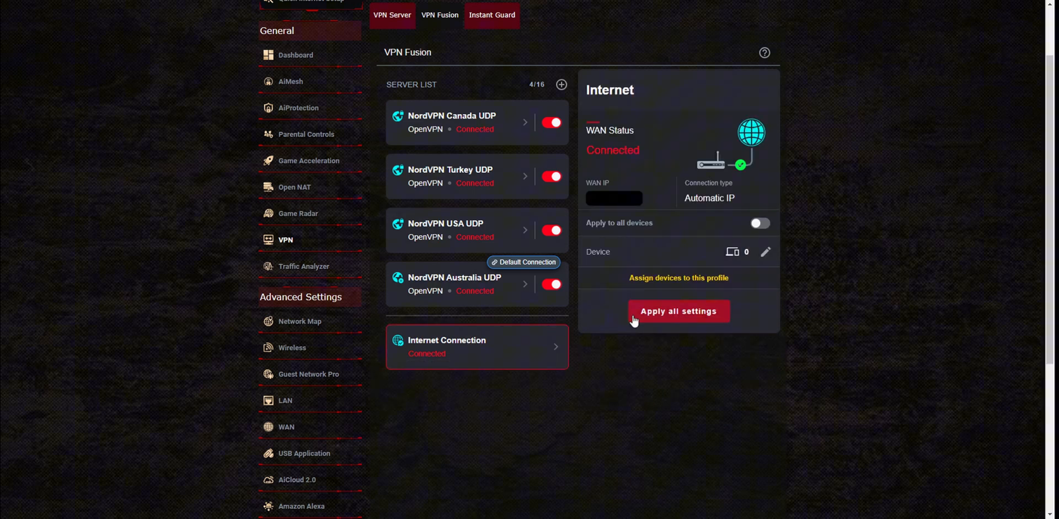
{"action": "left_click", "coordinate": [759, 223]}
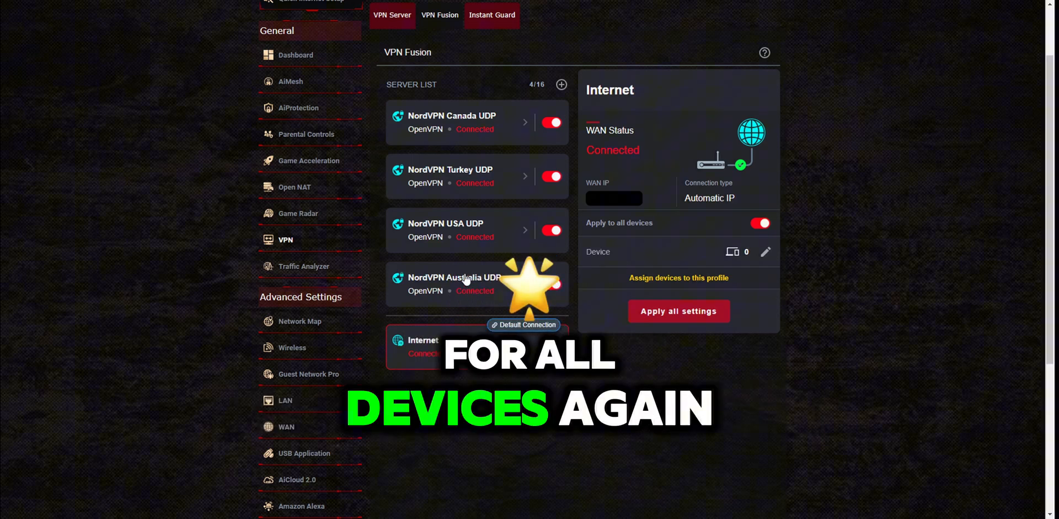
{"action": "left_click", "coordinate": [453, 277]}
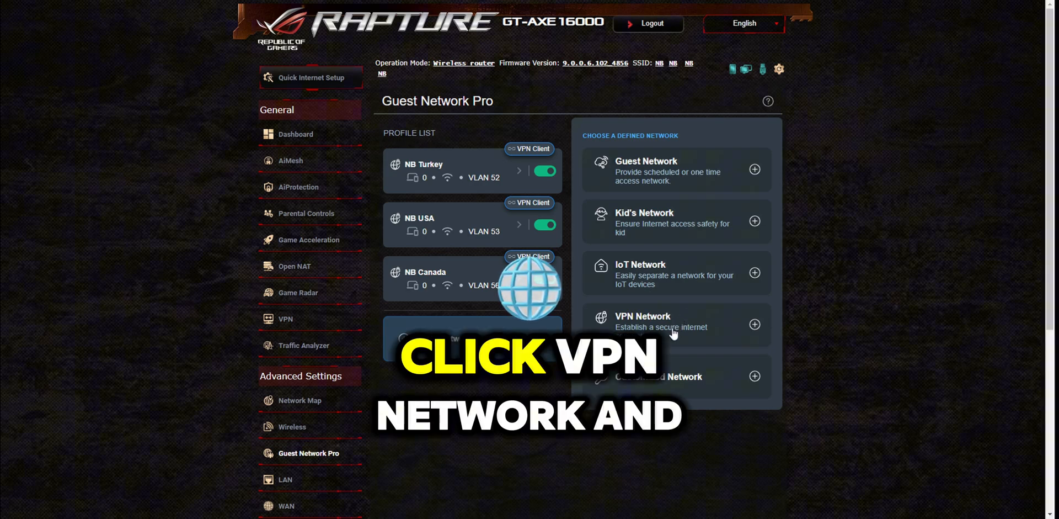
Step: Start a new VPN Network in Guest Network Pro
{"action": "left_click", "coordinate": [755, 325]}
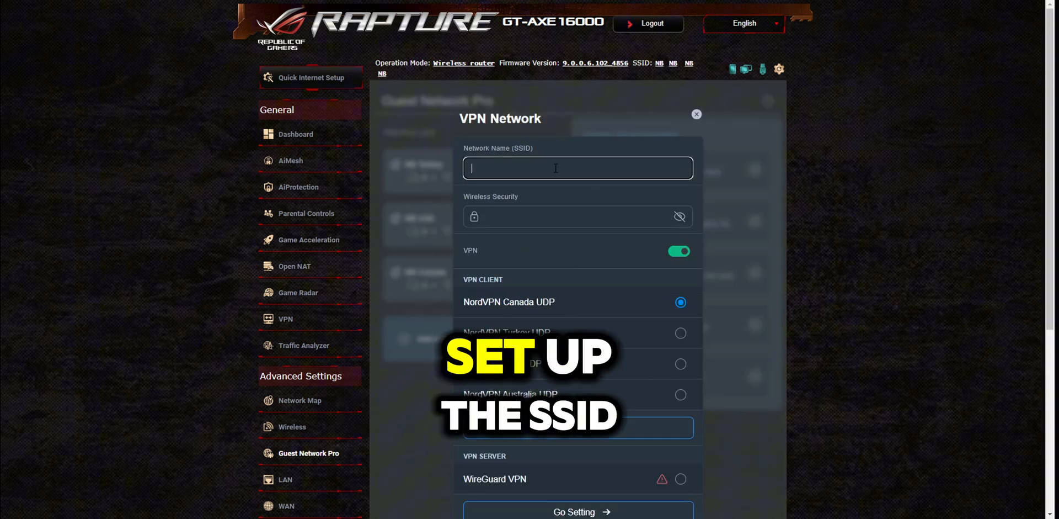
Step: Create the 'NB Australia' password-protected 5GHz network routed through NordVPN Australia UDP
{"action": "type", "text": "NB Australia"}
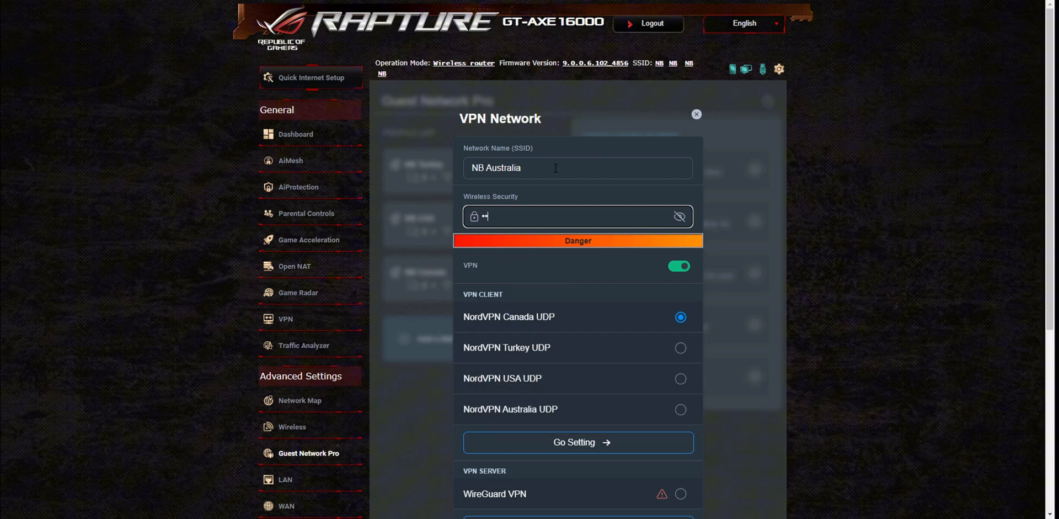
{"action": "type", "text": "••••"}
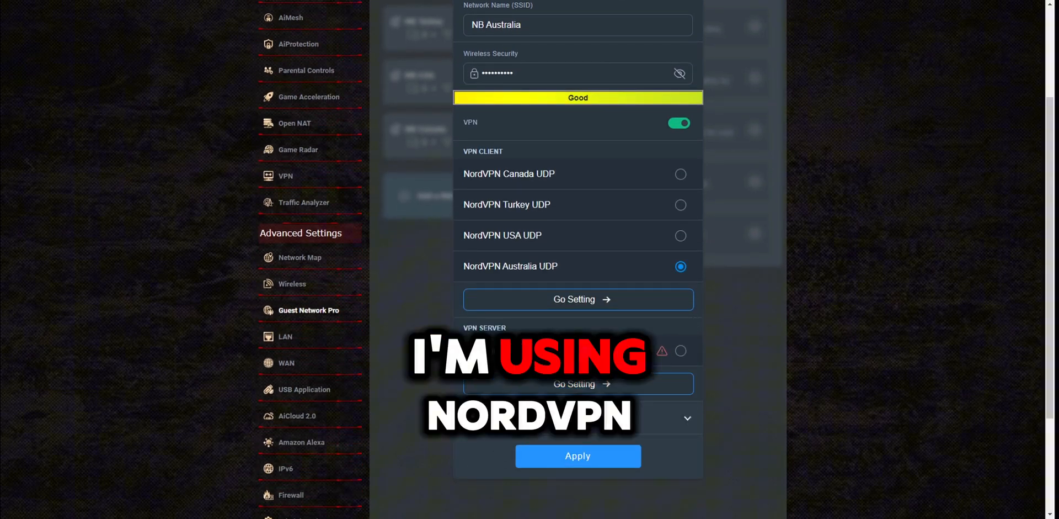
{"action": "scroll", "scroll_direction": "down", "scroll_amount": 3}
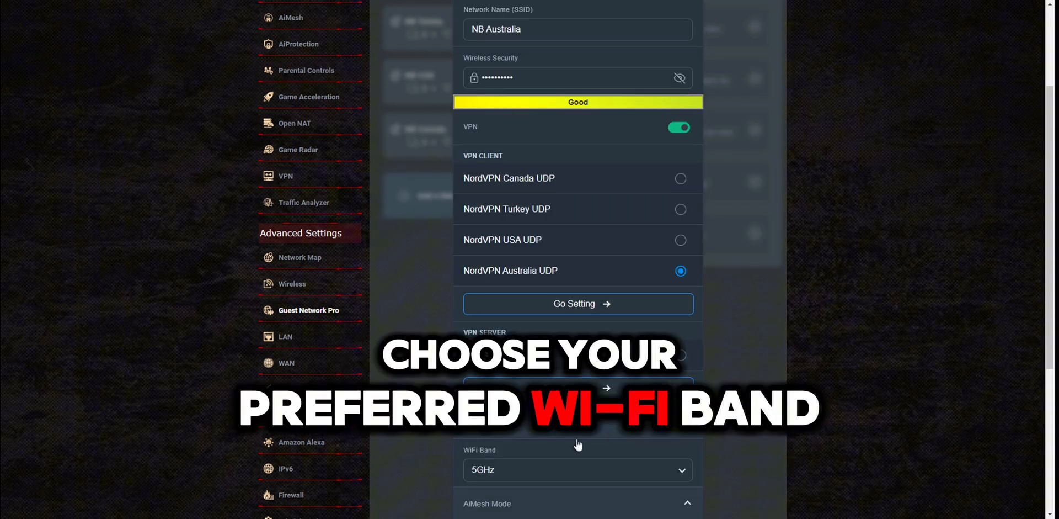
{"action": "scroll", "scroll_direction": "down", "scroll_amount": 3}
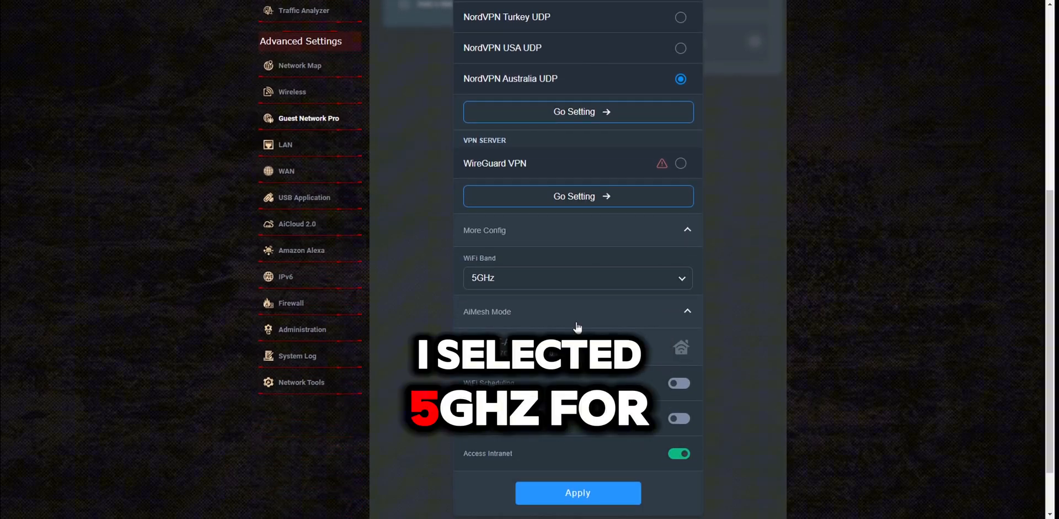
{"action": "scroll", "scroll_direction": "down", "scroll_amount": 3}
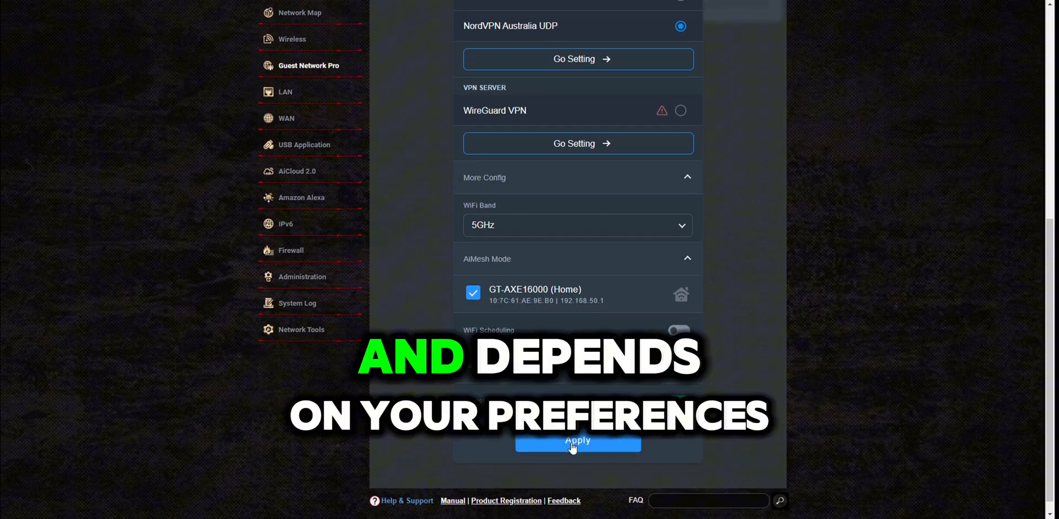
{"action": "left_click", "coordinate": [577, 440]}
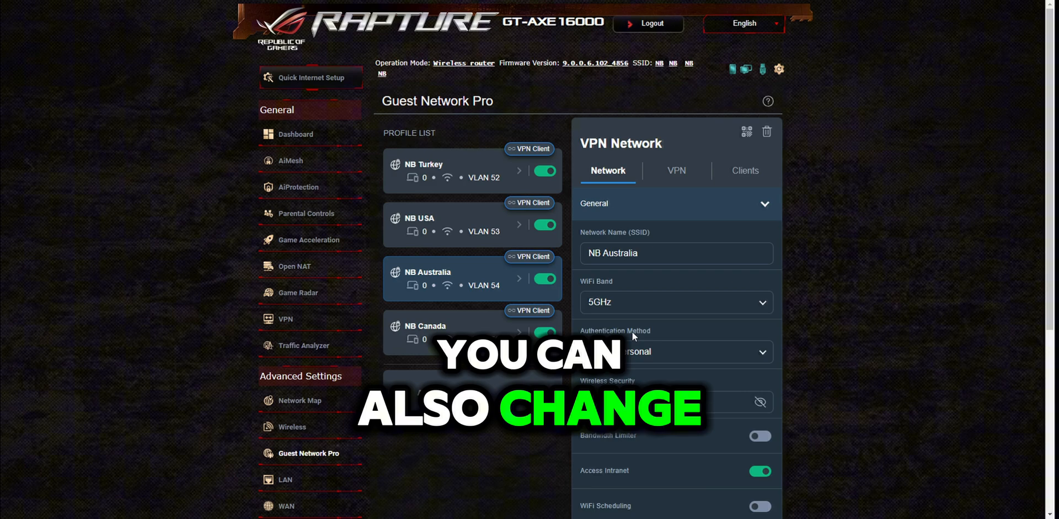
Step: Set NB Australia's authentication method to WPA2/WPA3-Personal and apply it
{"action": "left_click", "coordinate": [676, 351]}
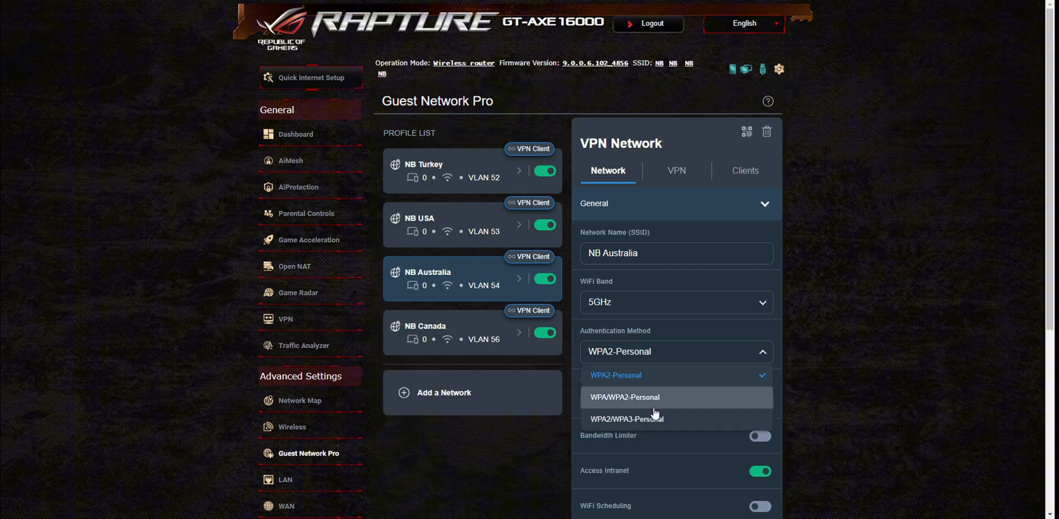
{"action": "left_click", "coordinate": [626, 418]}
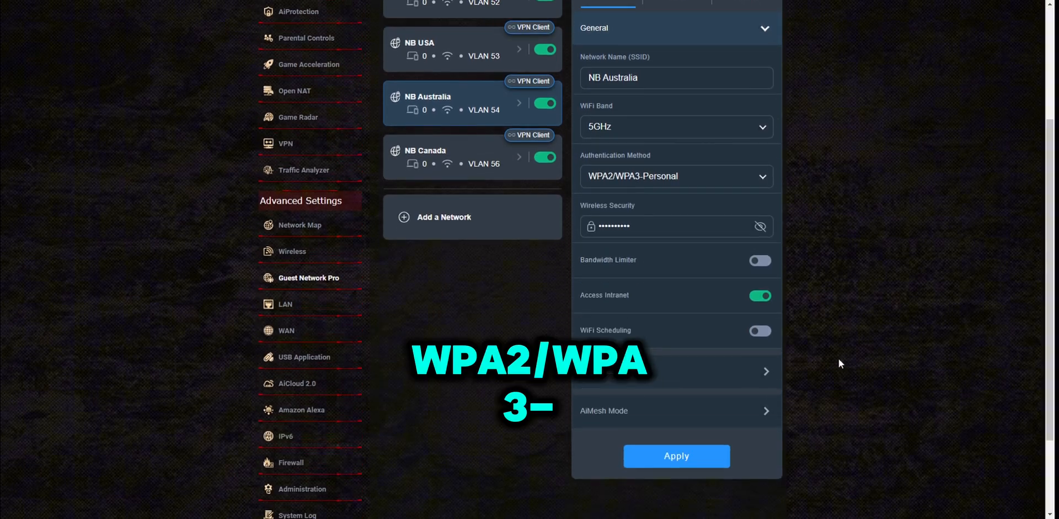
{"action": "left_click", "coordinate": [675, 455]}
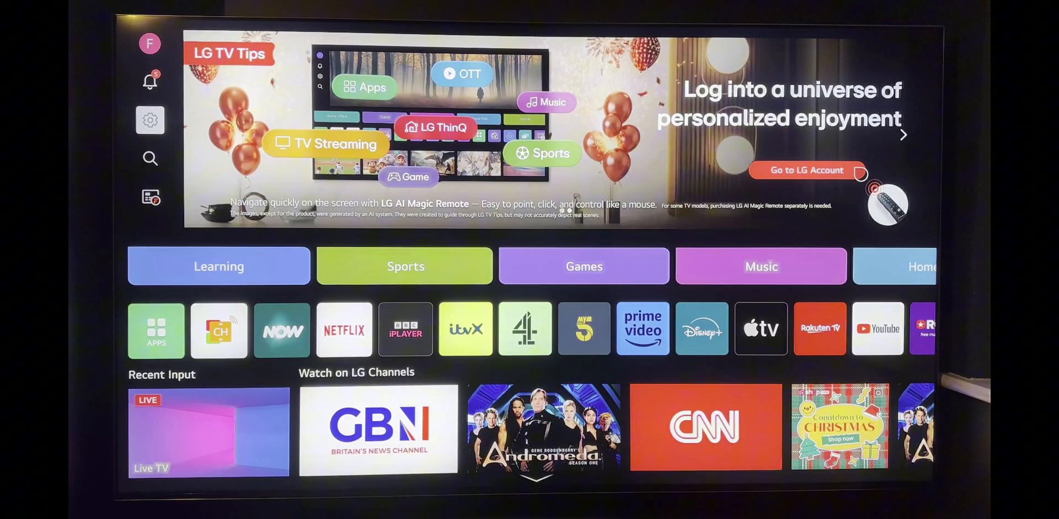
Step: Connect the LG TV over Wi-Fi to NB Australia and return to Home
{"action": "left_click", "coordinate": [150, 119]}
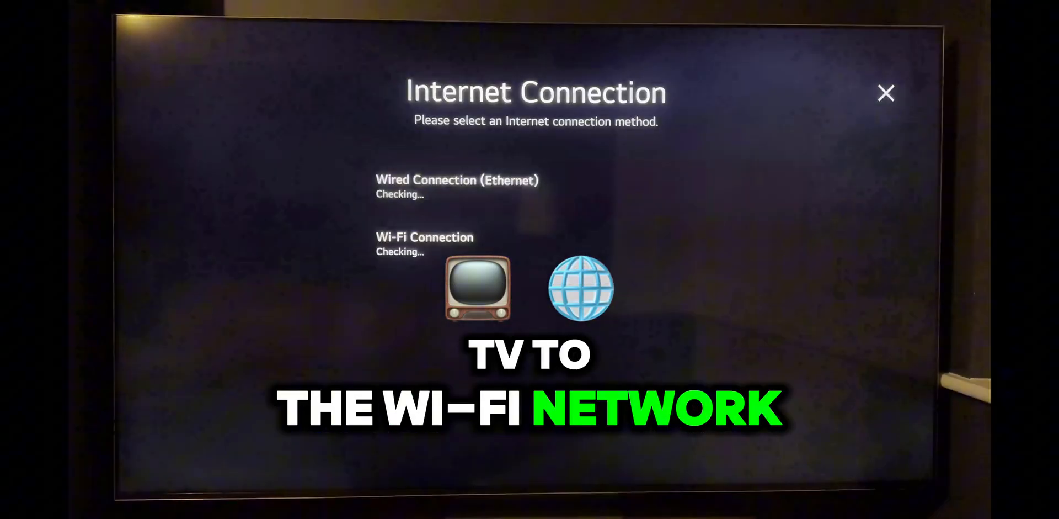
{"action": "left_click", "coordinate": [424, 237]}
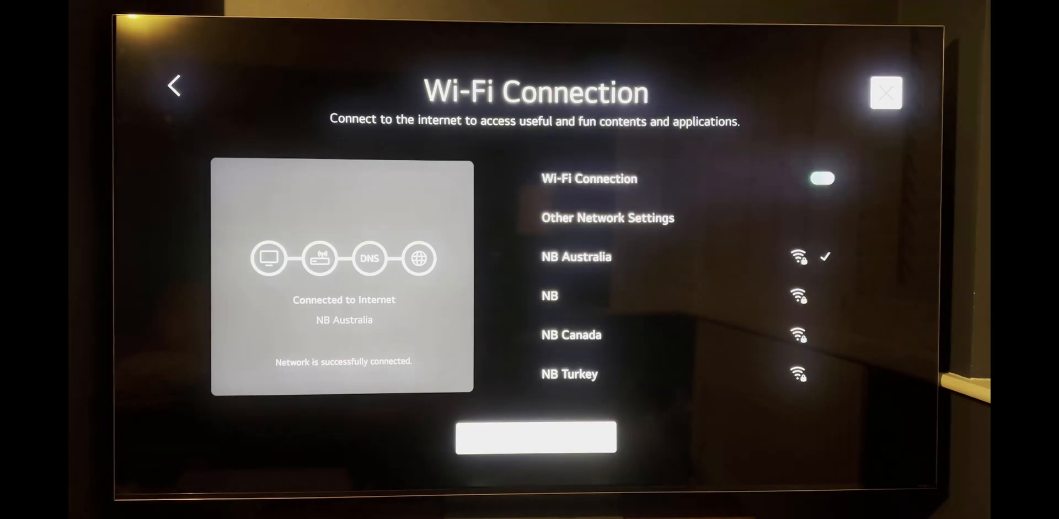
{"action": "left_click", "coordinate": [886, 93]}
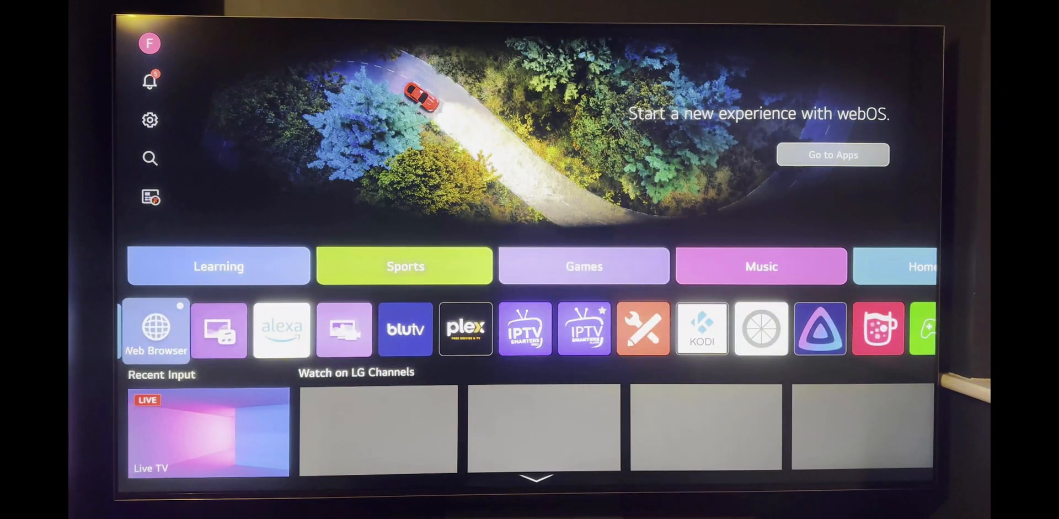
Step: Load whatismyip.com in the TV browser and check the reported location shows Perth, WA AU
{"action": "left_click", "coordinate": [155, 330]}
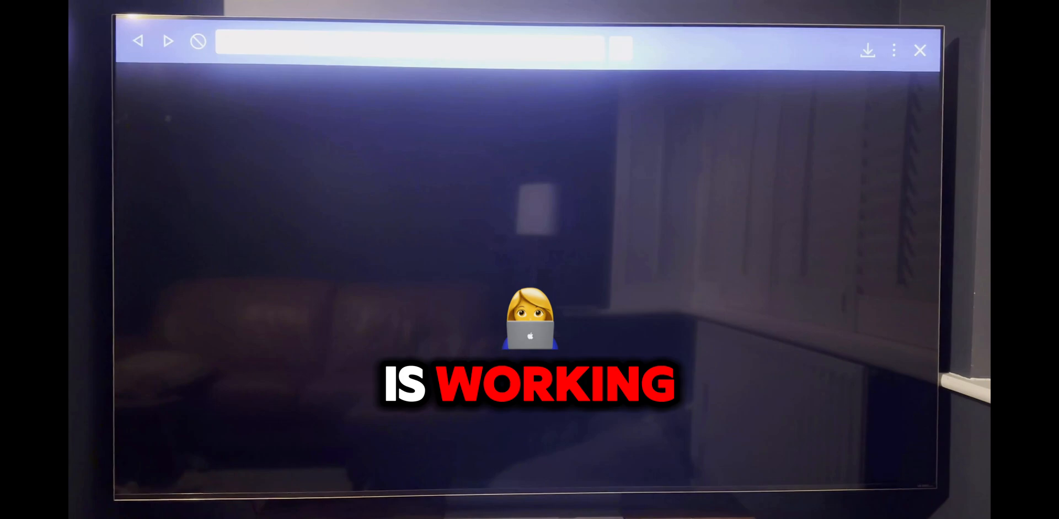
{"action": "left_click", "coordinate": [405, 48]}
{"action": "type", "text": "wh"}
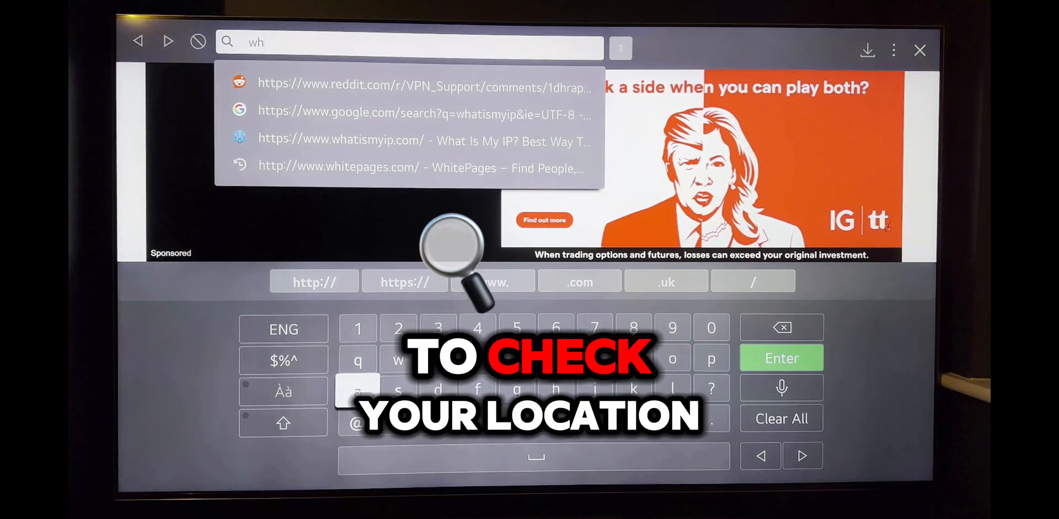
{"action": "type", "text": "atismyip.com/"}
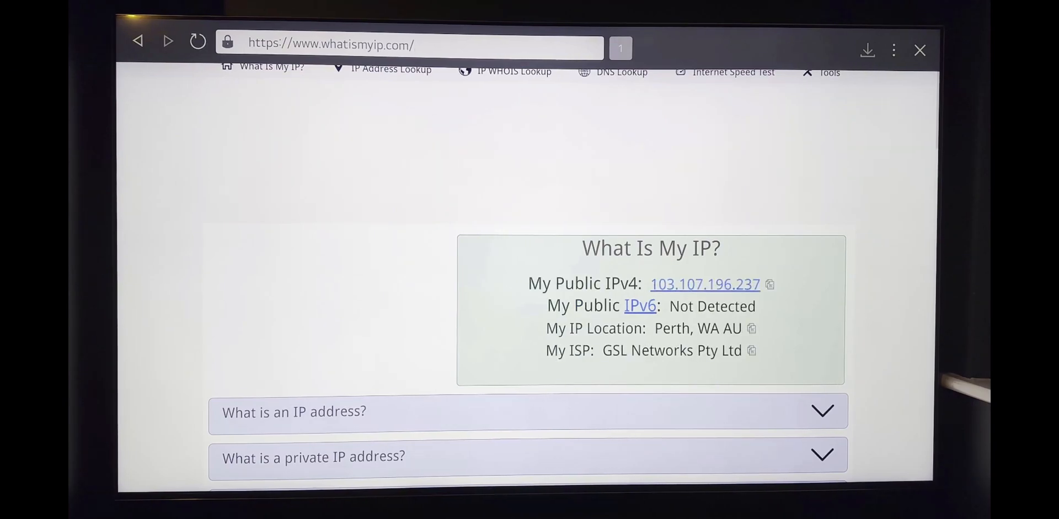
{"action": "scroll", "scroll_direction": "down", "scroll_amount": 3}
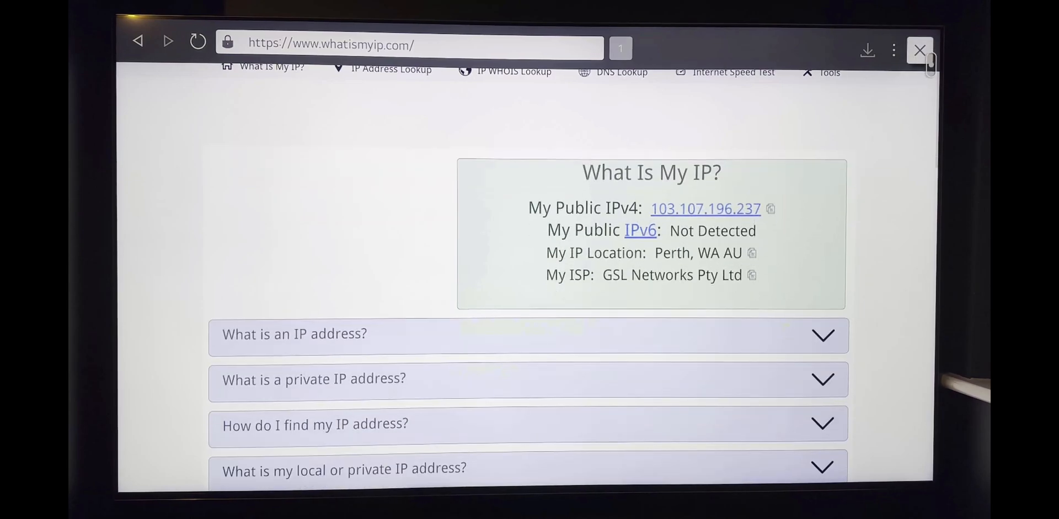
Step: Close the browser and launch Netflix to its profile selection screen
{"action": "left_click", "coordinate": [919, 49]}
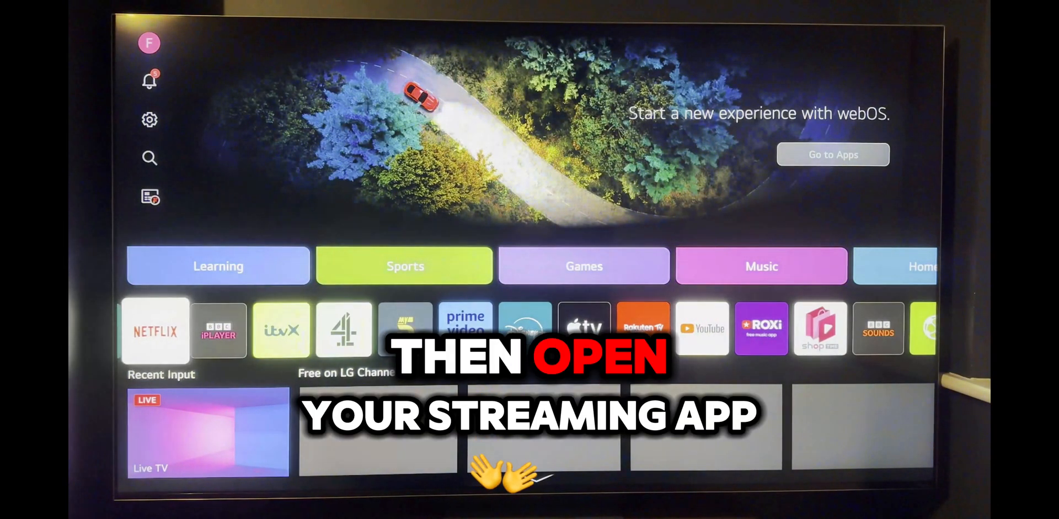
{"action": "left_click", "coordinate": [155, 330]}
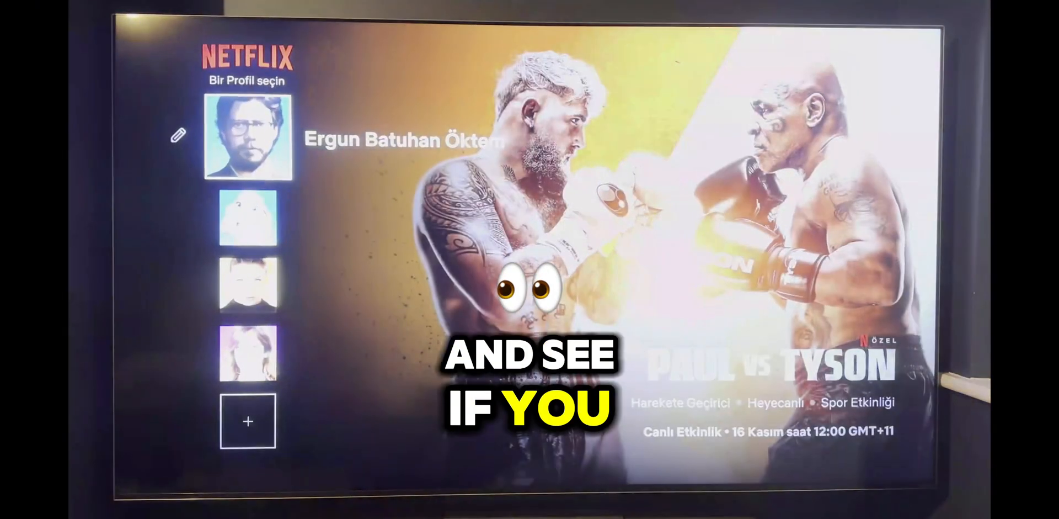